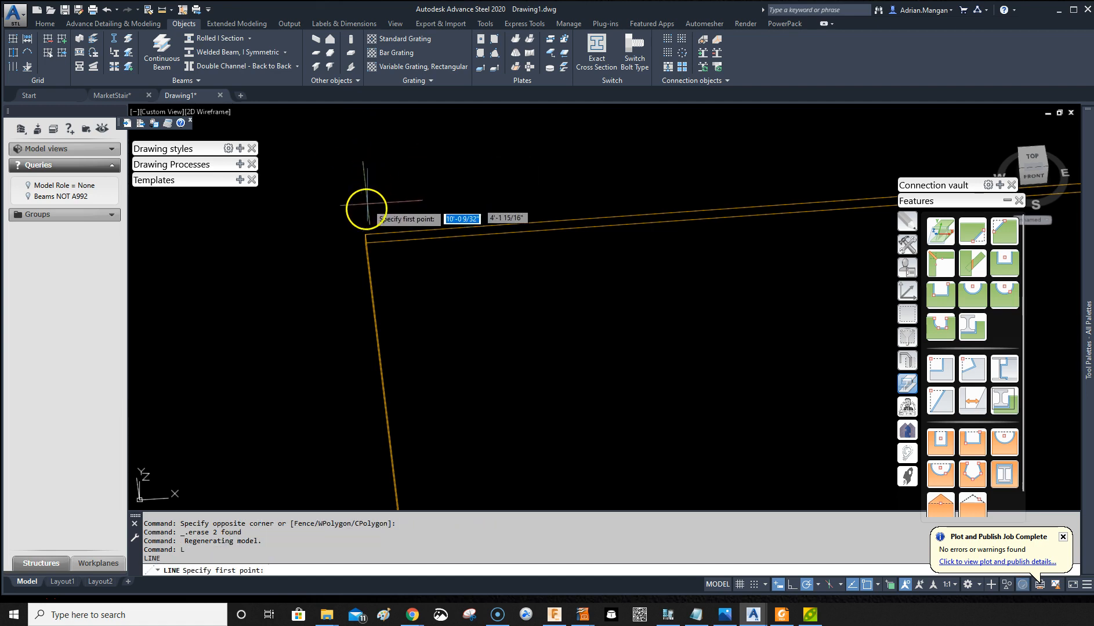
Step: Draw a small square of side 3 near the plate's top-left corner as four lines
{"action": "left_click", "coordinate": [370, 212]}
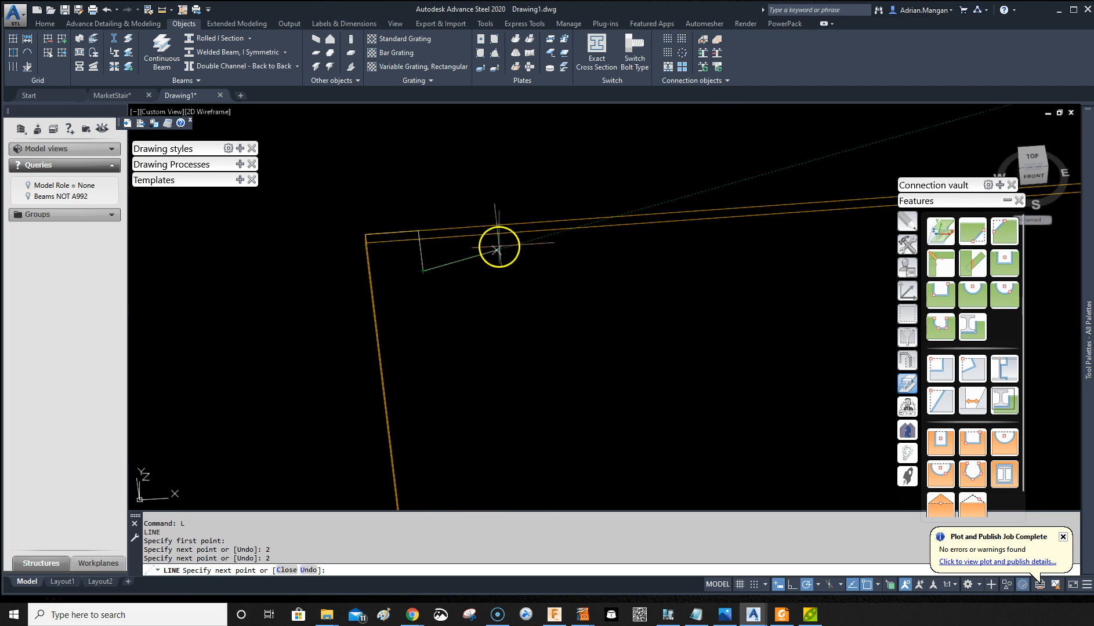
{"action": "key", "text": "Escape"}
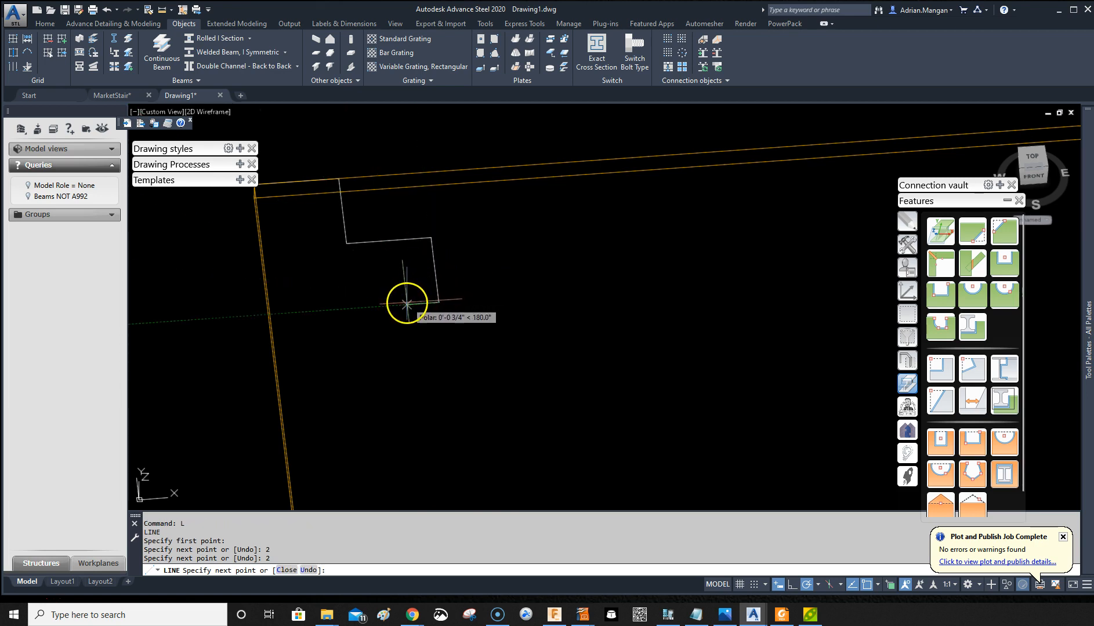
{"action": "type", "text": "3 9/16\""}
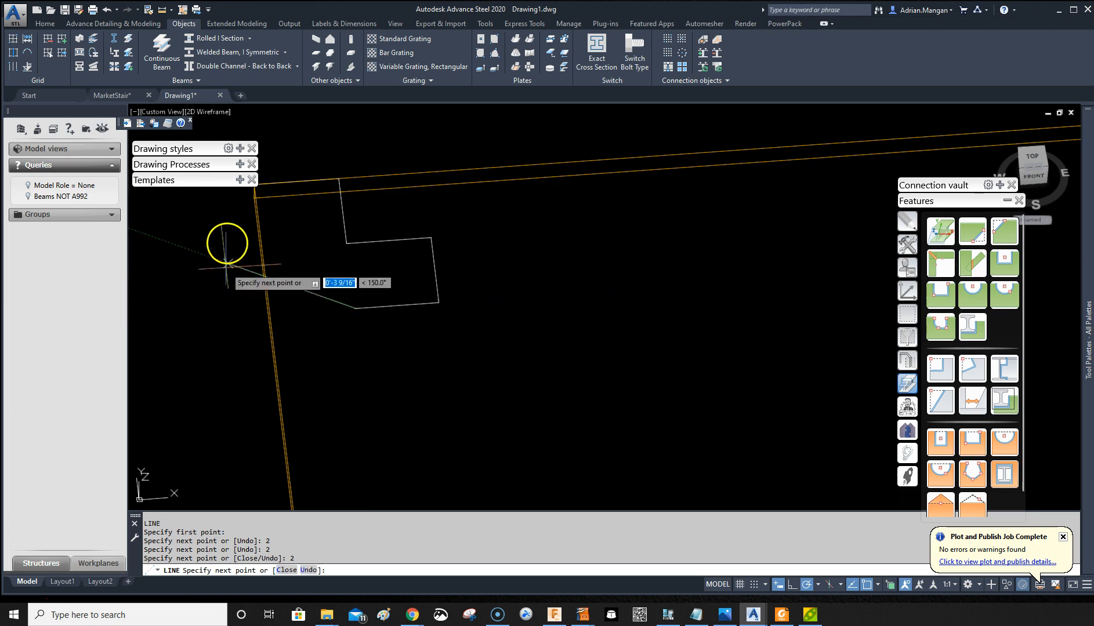
{"action": "key", "text": "escape"}
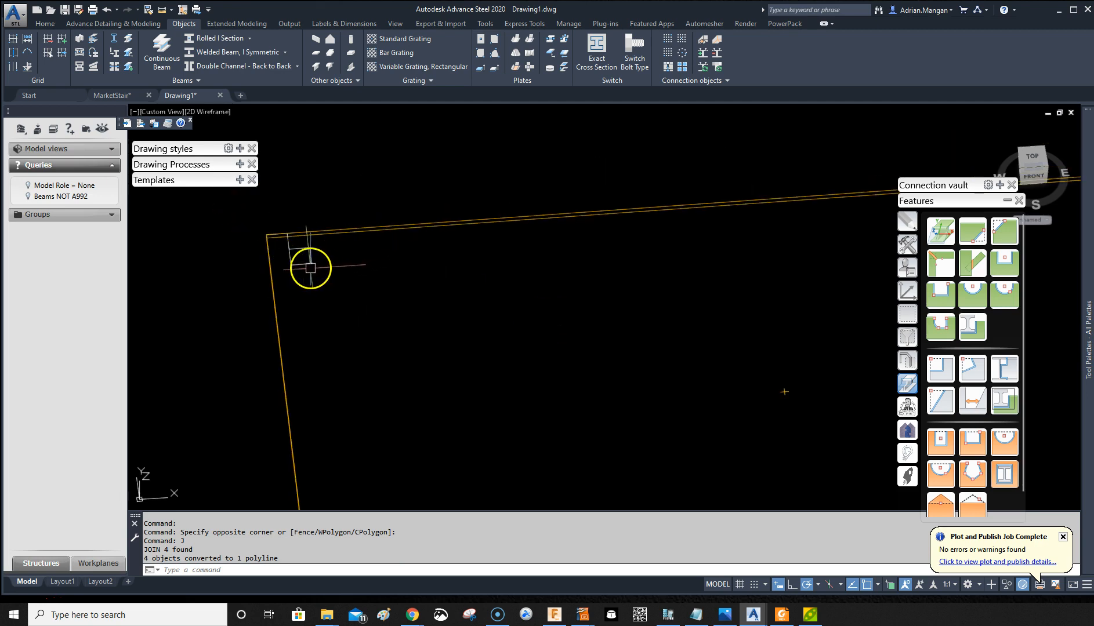
Step: Copy the joined square from its context menu to repeat it along the top edge
{"action": "right_click", "coordinate": [311, 270]}
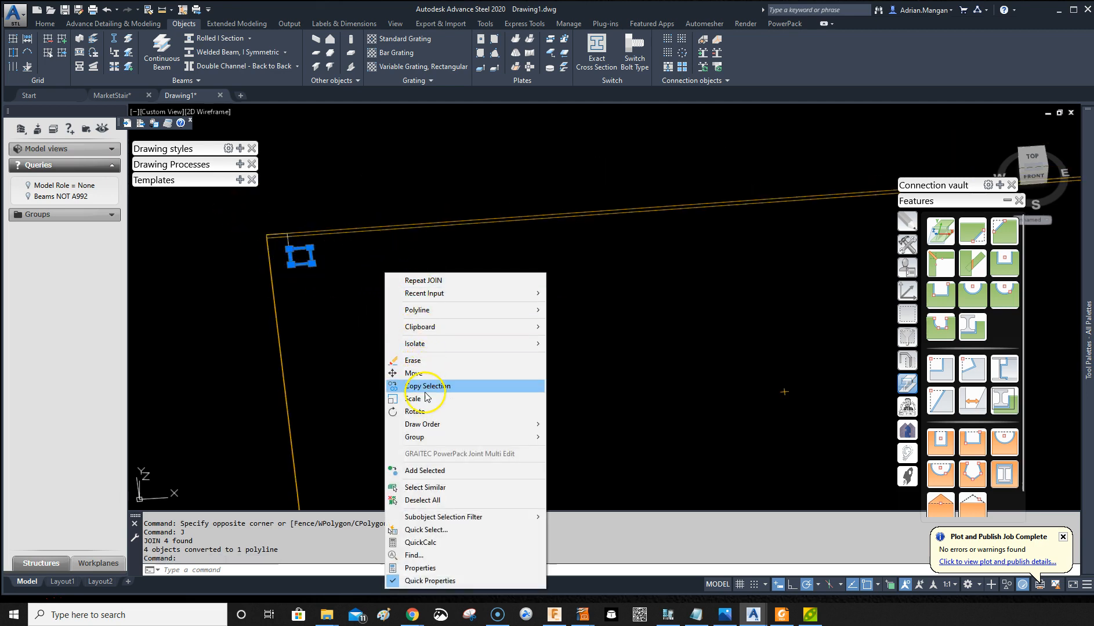
{"action": "left_click", "coordinate": [428, 386]}
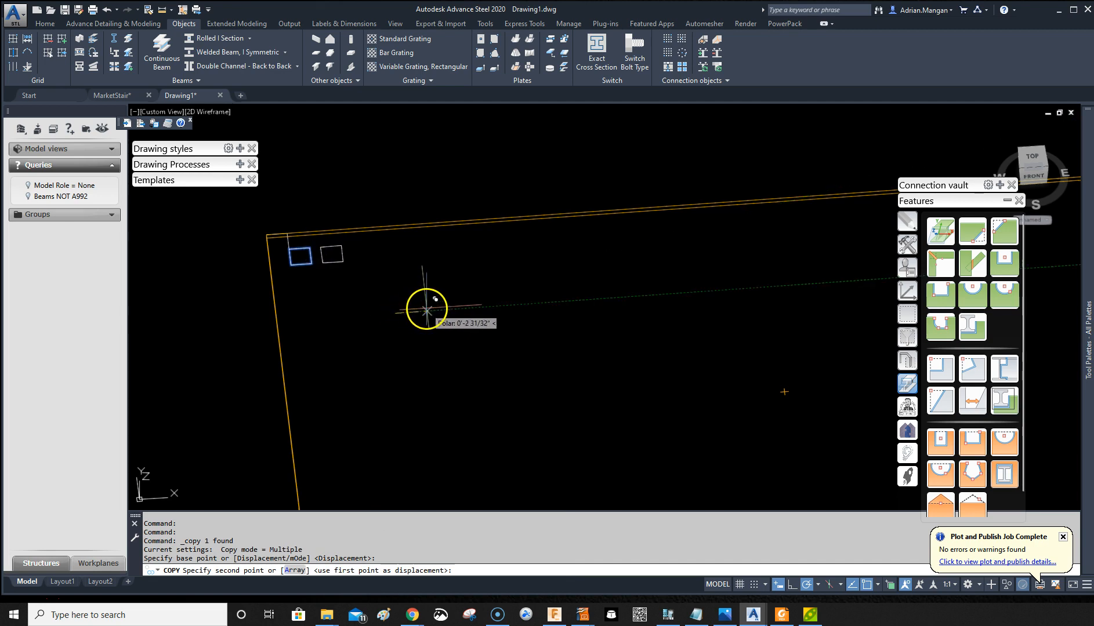
{"action": "mouse_move", "coordinate": [435, 311]}
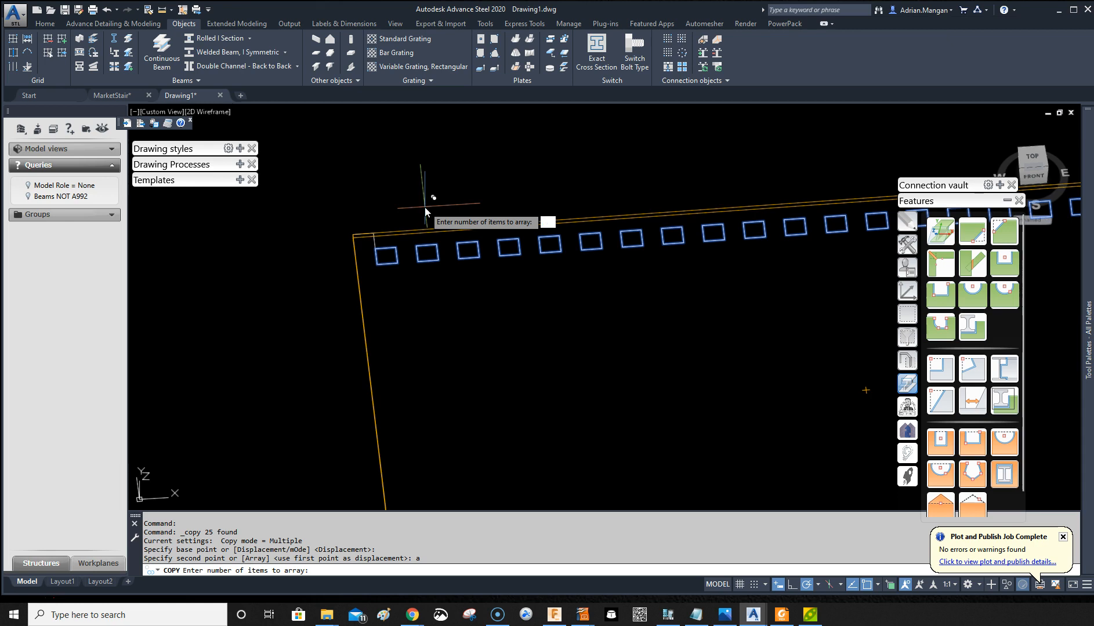
Step: Array the row of squares downward with 12 items at spacing 4 to fill the plate
{"action": "type", "text": "12"}
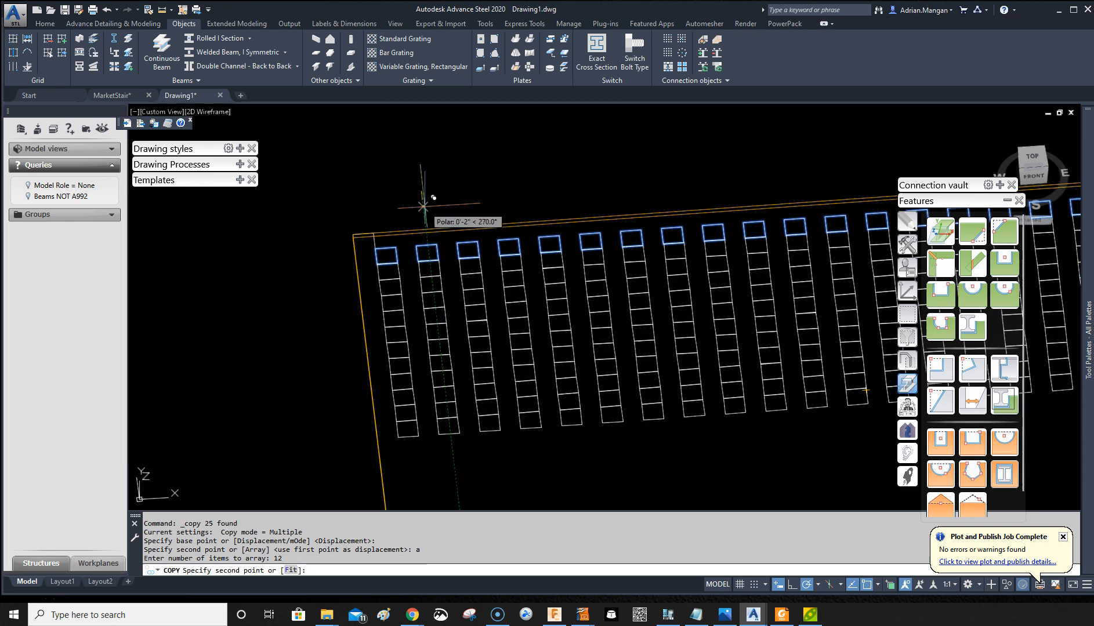
{"action": "type", "text": "4"}
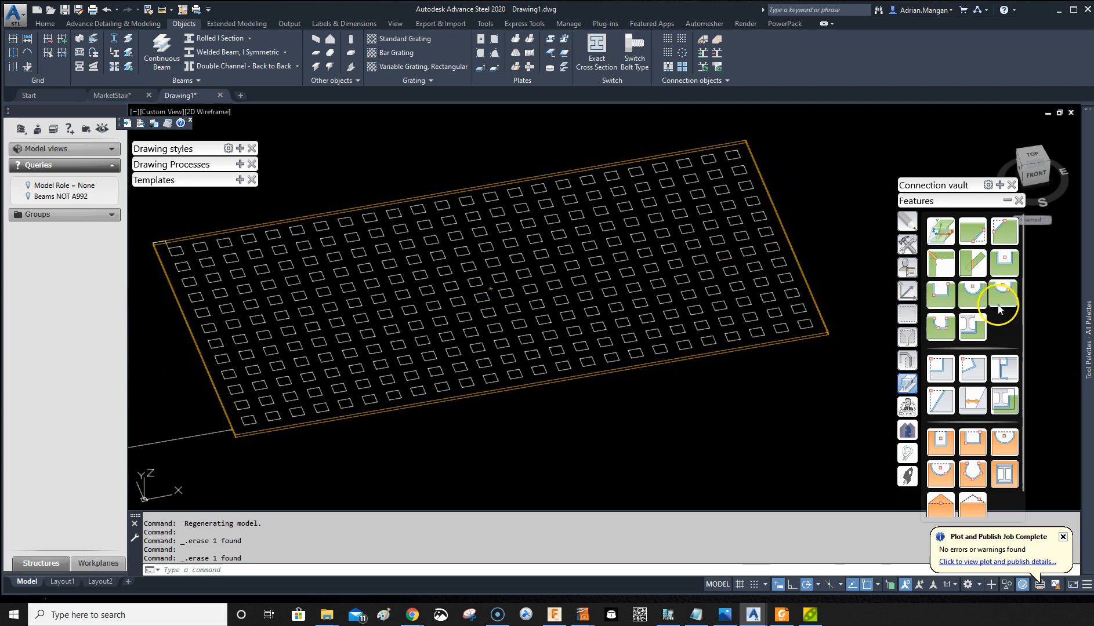
Step: Start a Polygon contour, UCS cut on the plate and switch to Top view
{"action": "left_click", "coordinate": [1003, 292]}
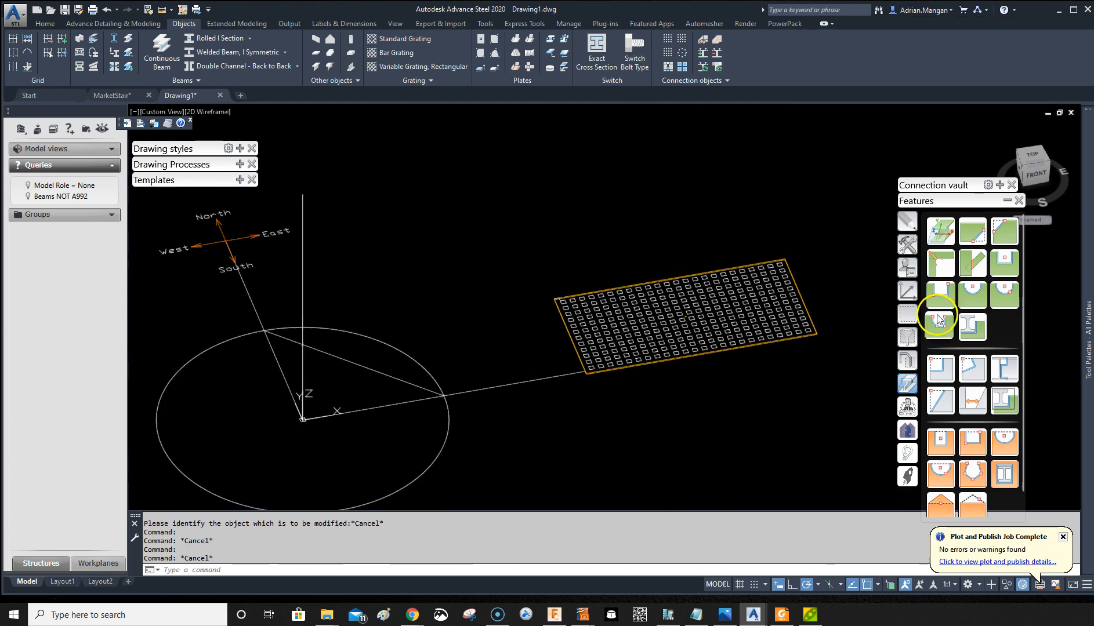
{"action": "mouse_move", "coordinate": [940, 322]}
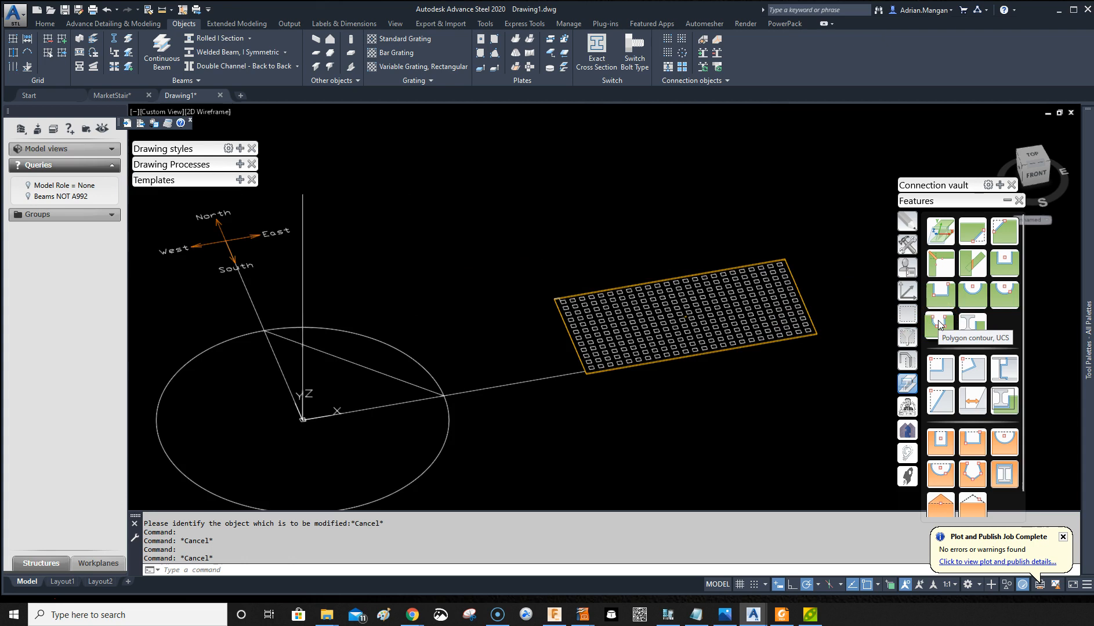
{"action": "left_click", "coordinate": [971, 327]}
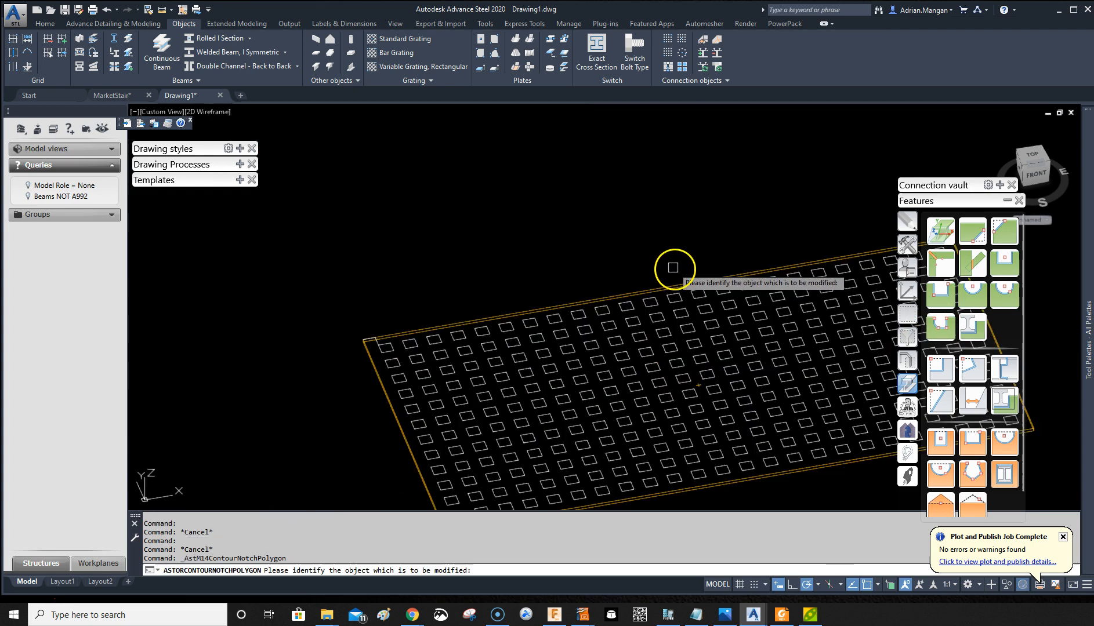
{"action": "left_click", "coordinate": [674, 268]}
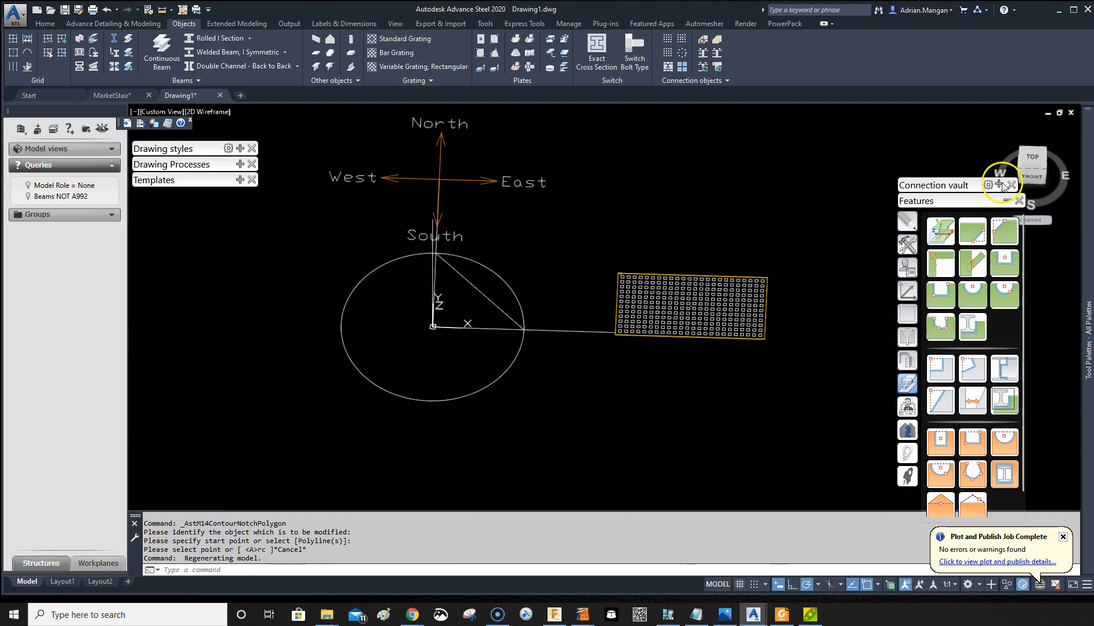
{"action": "left_click", "coordinate": [1033, 166]}
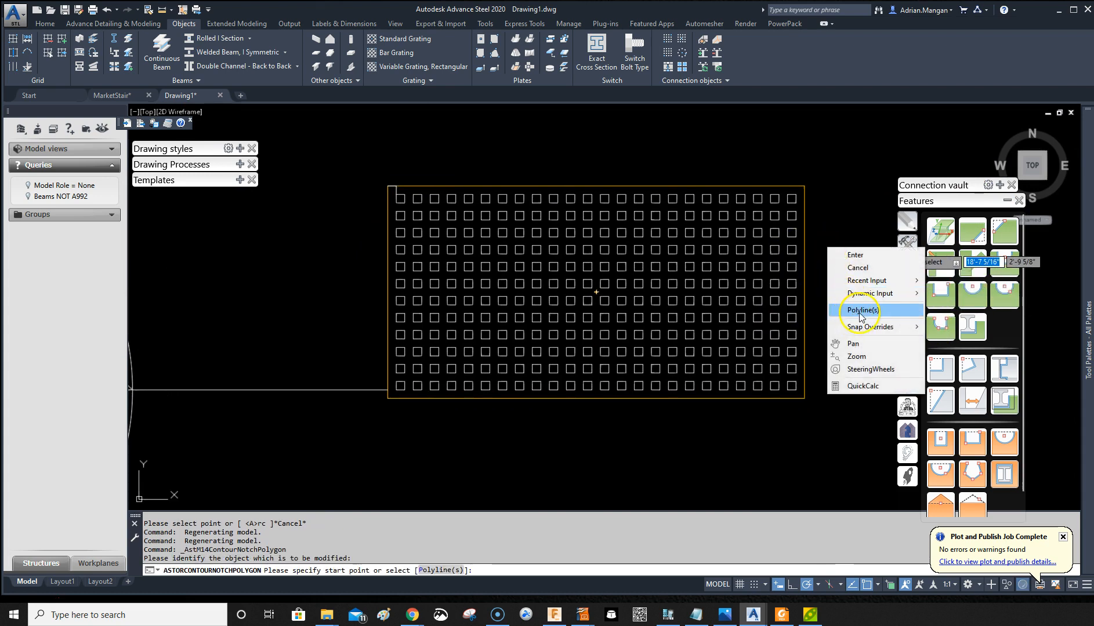
Step: Cut along the selected square polylines and accept the Contour processing dialog
{"action": "left_click", "coordinate": [862, 310]}
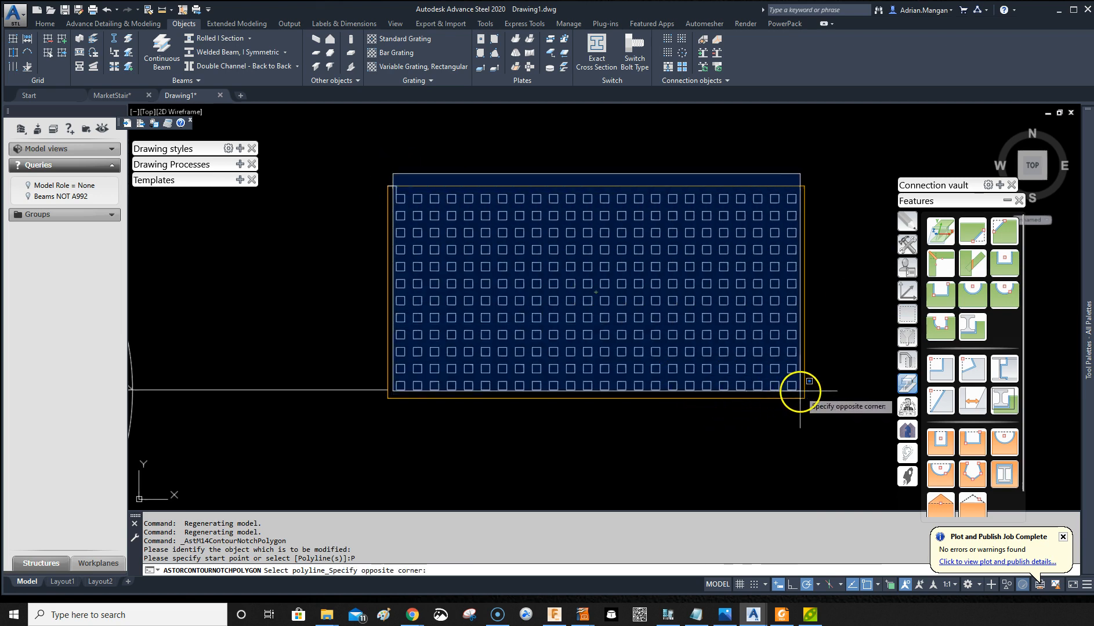
{"action": "left_click", "coordinate": [800, 386]}
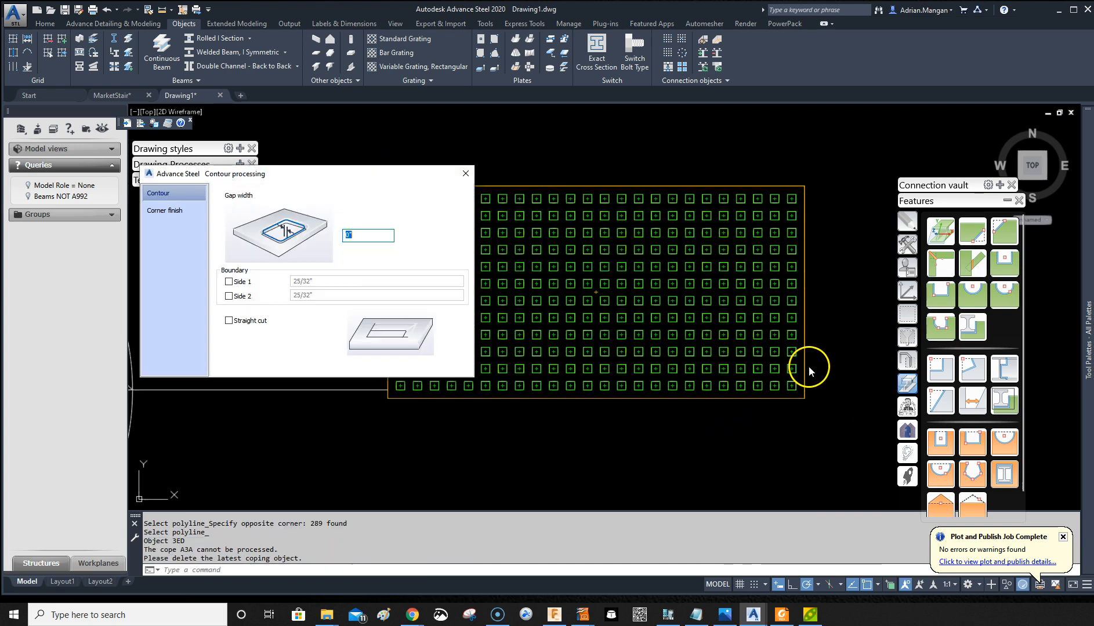
{"action": "left_click", "coordinate": [465, 174]}
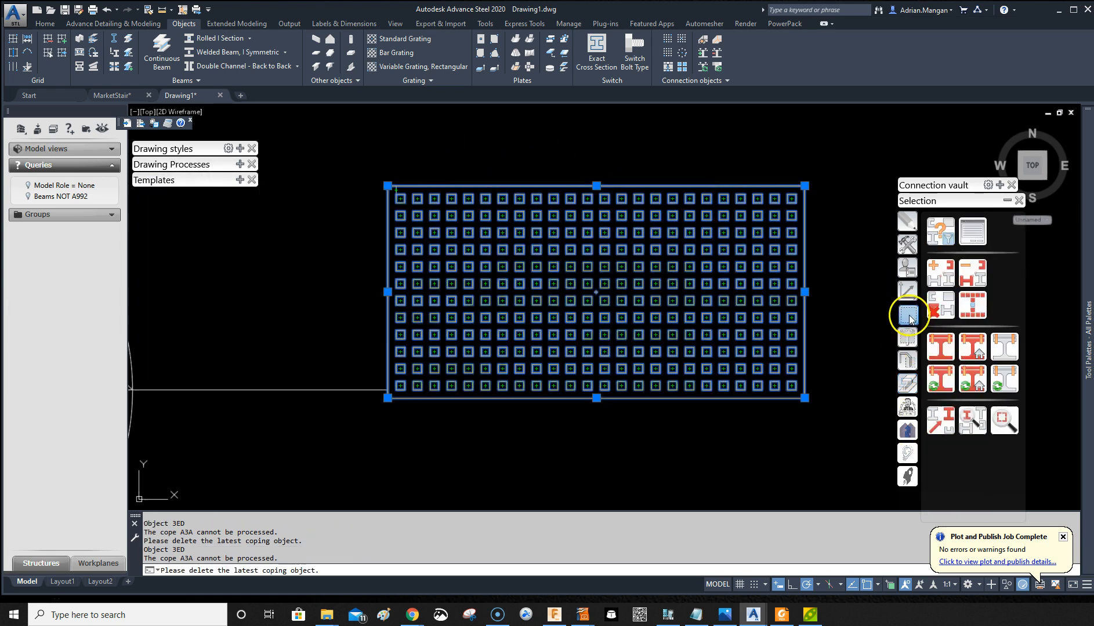
Step: Switch the viewport visual style to Shaded to show the square holes
{"action": "left_click", "coordinate": [907, 314]}
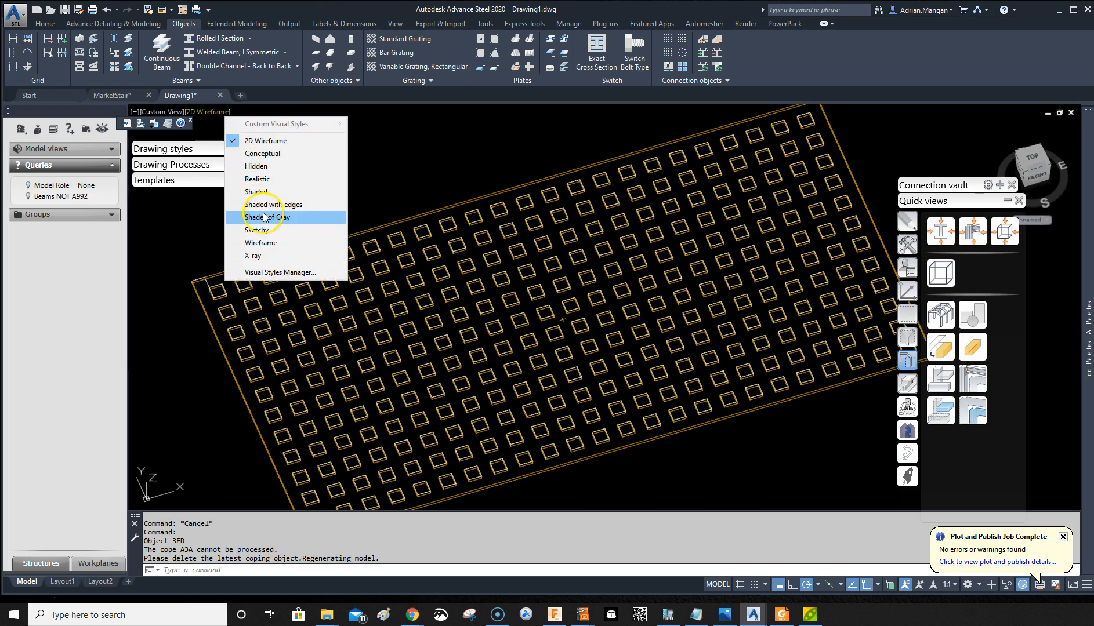
{"action": "left_click", "coordinate": [257, 192]}
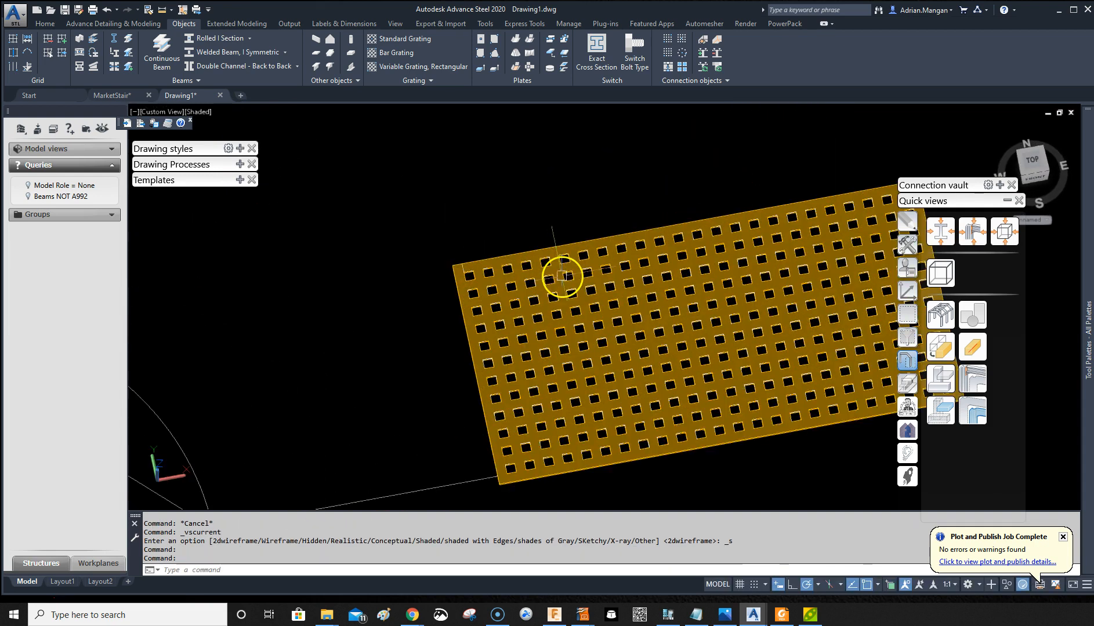
{"action": "mouse_move", "coordinate": [620, 307]}
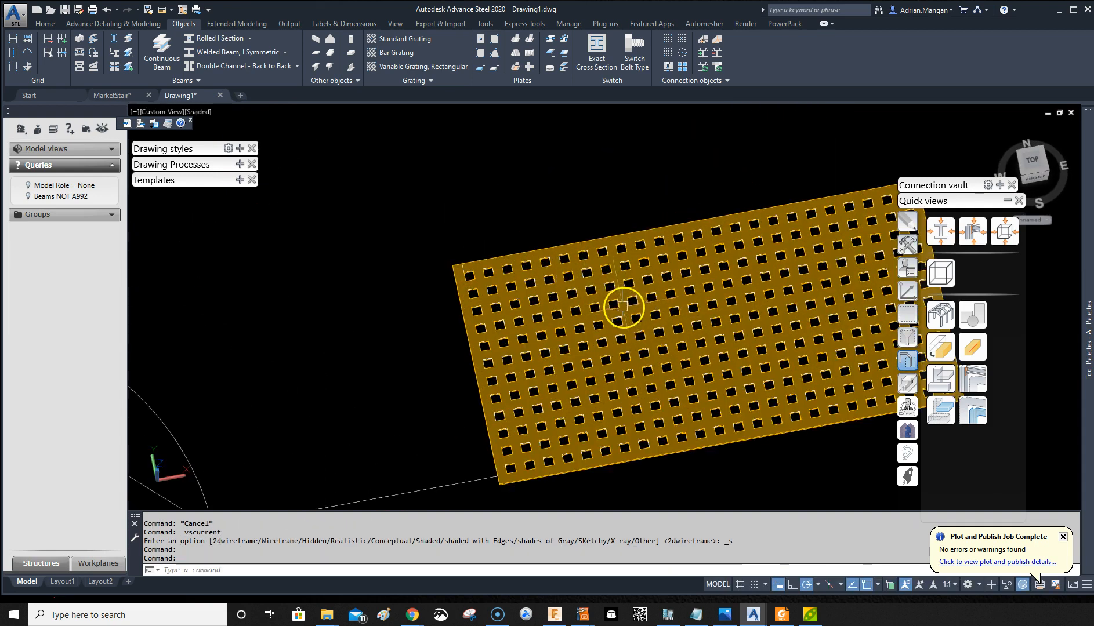